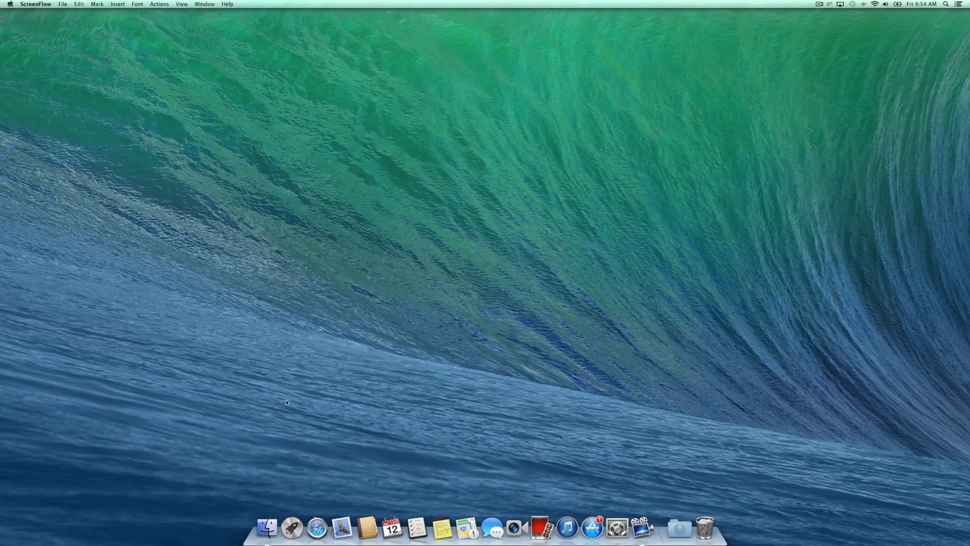
Launch Safari from the Dock and bring up a Top Sites window with the sidebar
{"action": "left_click", "coordinate": [316, 528]}
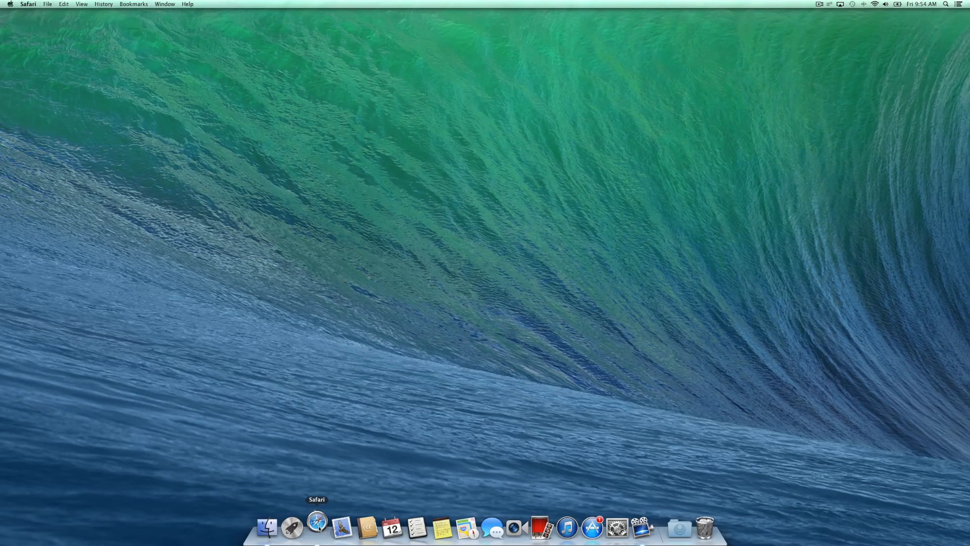
{"action": "left_click", "coordinate": [316, 527]}
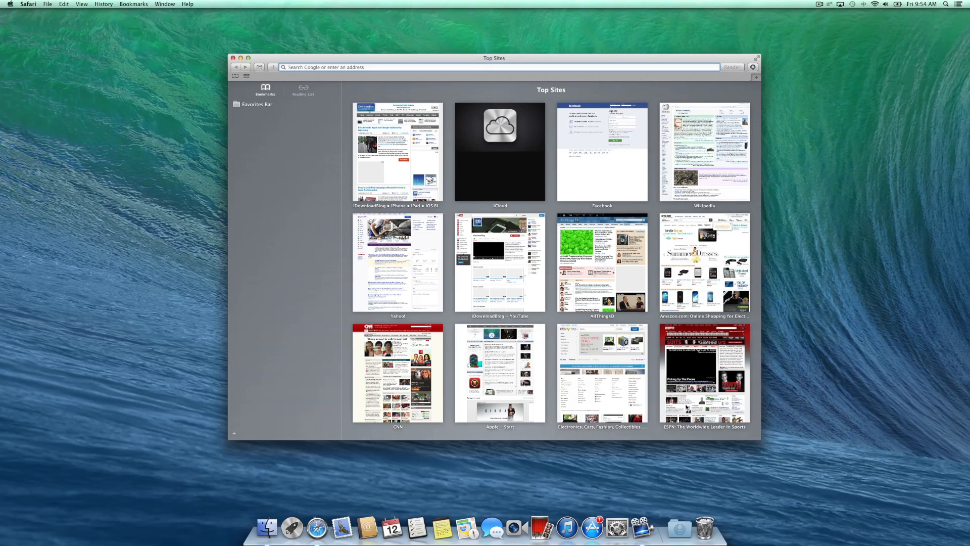
{"action": "mouse_move", "coordinate": [405, 253]}
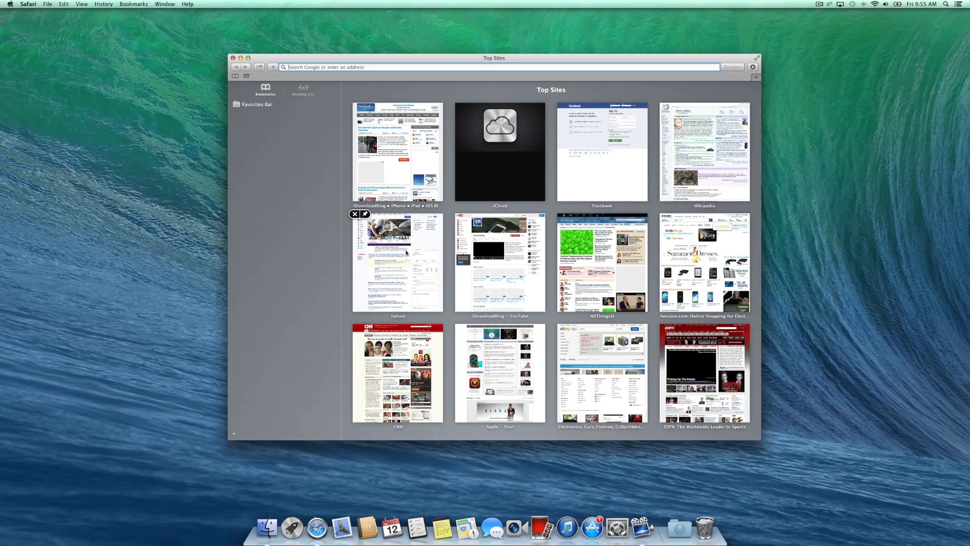
{"action": "mouse_move", "coordinate": [313, 146]}
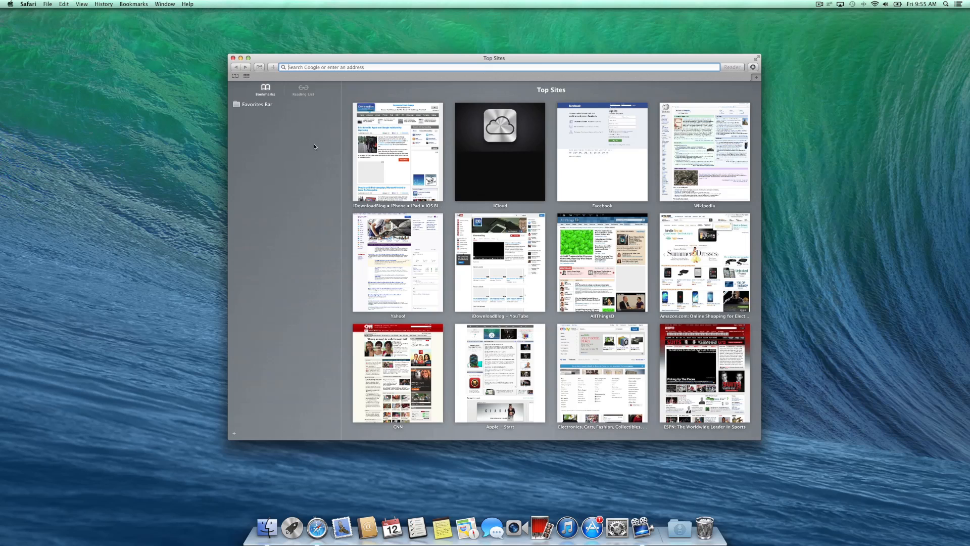
{"action": "mouse_move", "coordinate": [341, 86]}
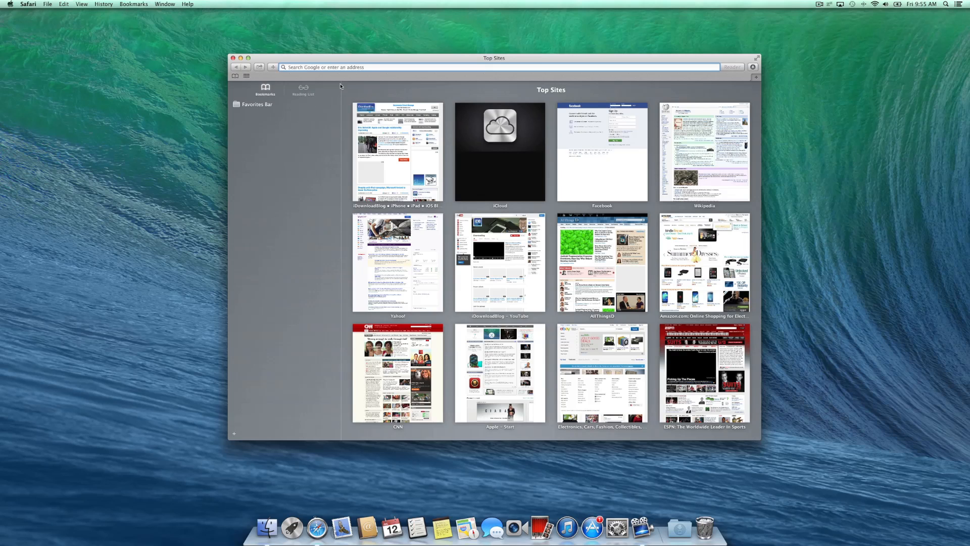
{"action": "mouse_move", "coordinate": [318, 114]}
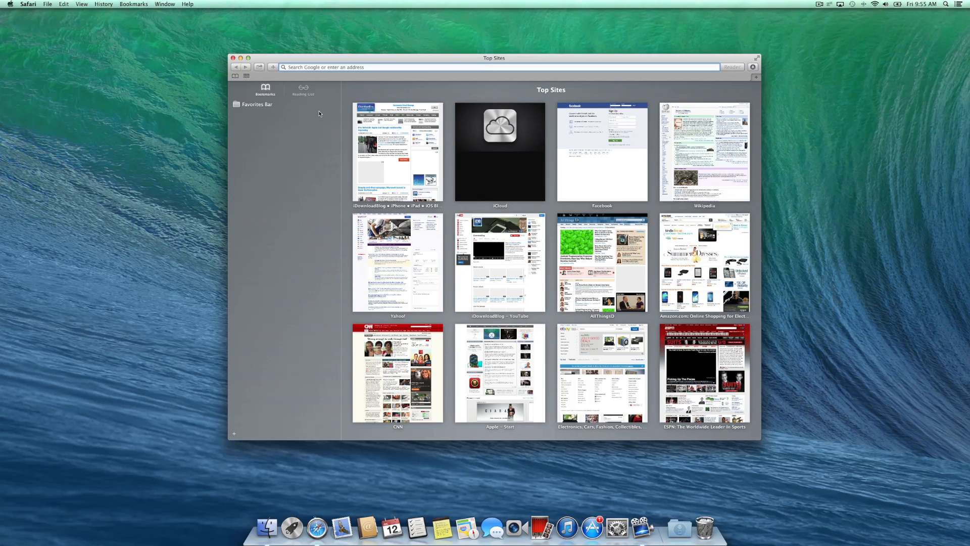
{"action": "mouse_move", "coordinate": [240, 54]}
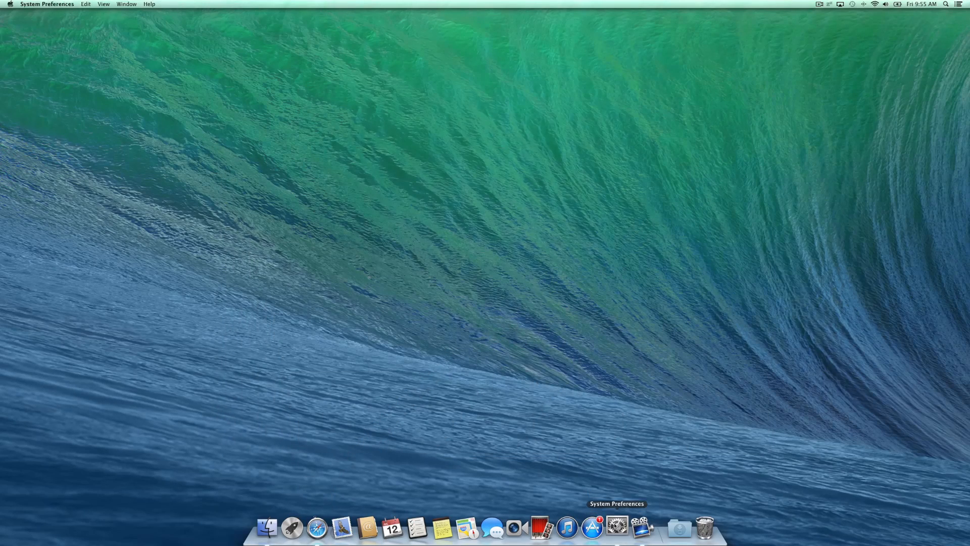
Launch System Preferences and go to the Internet Accounts pane
{"action": "left_click", "coordinate": [616, 526]}
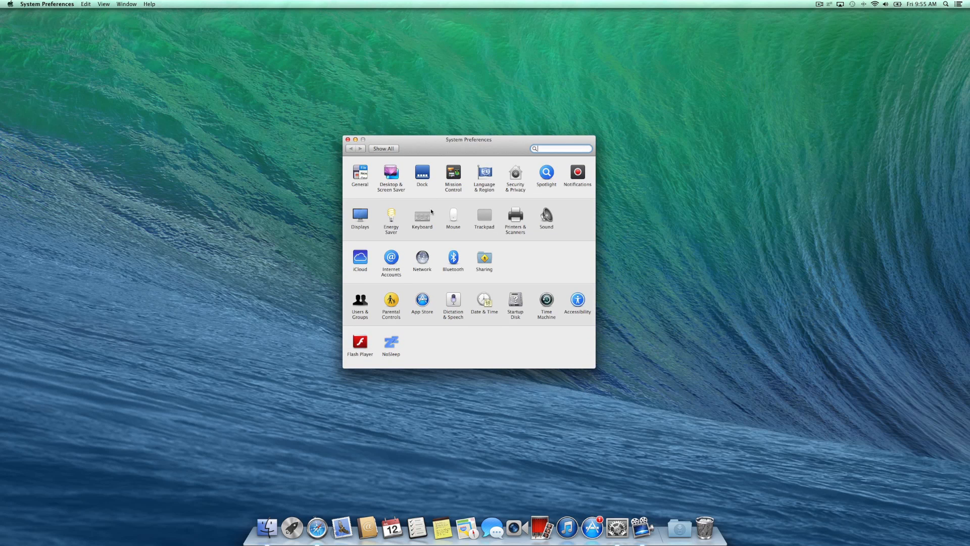
{"action": "left_click", "coordinate": [390, 258]}
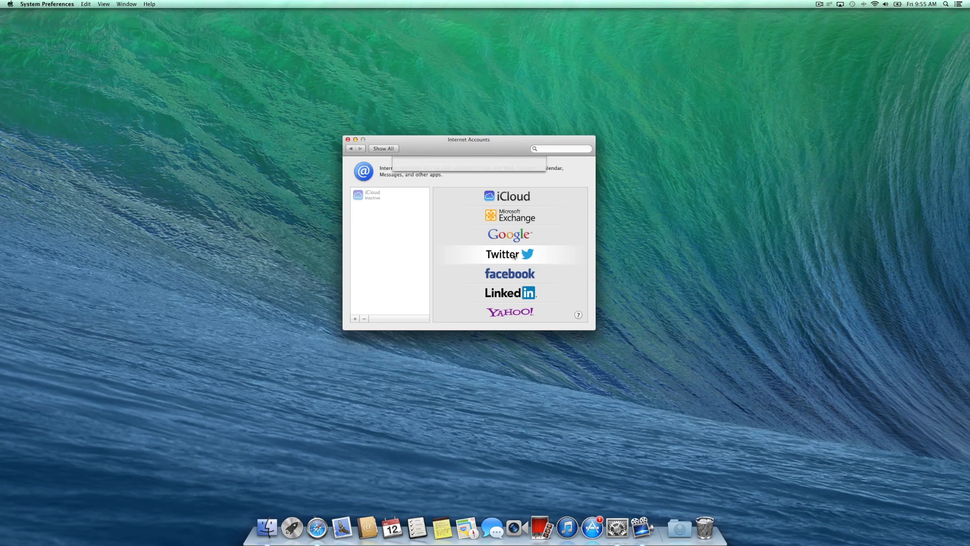
Add a Twitter account by signing in with user name and password, then close System Preferences
{"action": "left_click", "coordinate": [510, 254]}
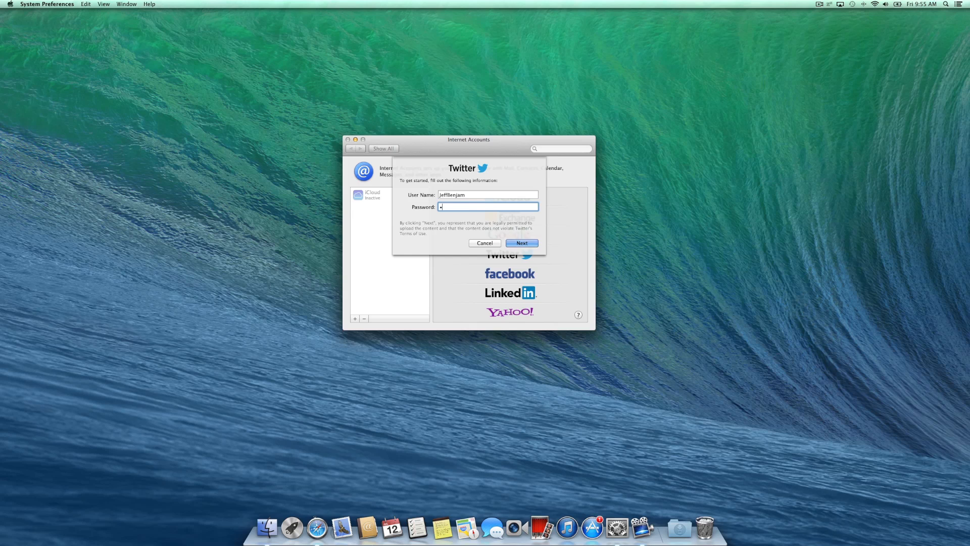
{"action": "type", "text": "password"}
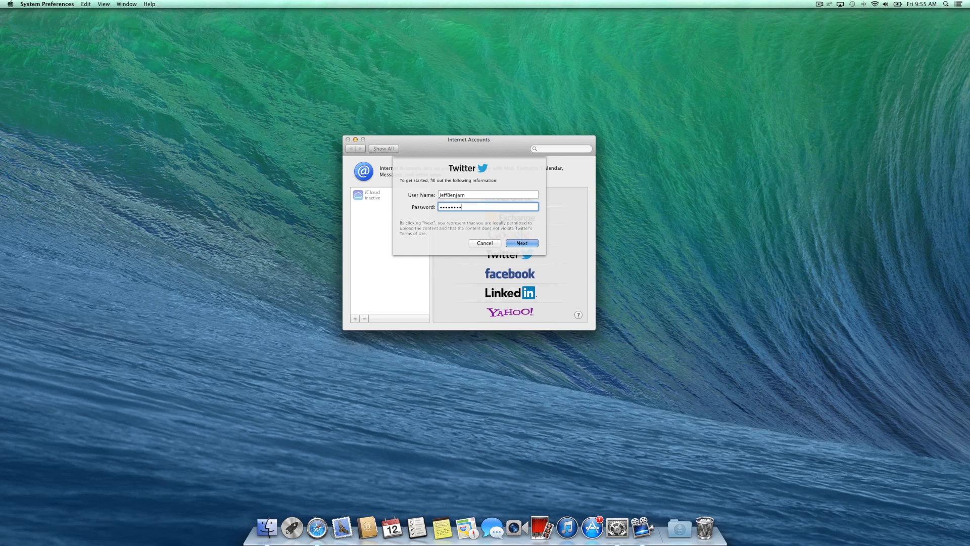
{"action": "left_click", "coordinate": [521, 242]}
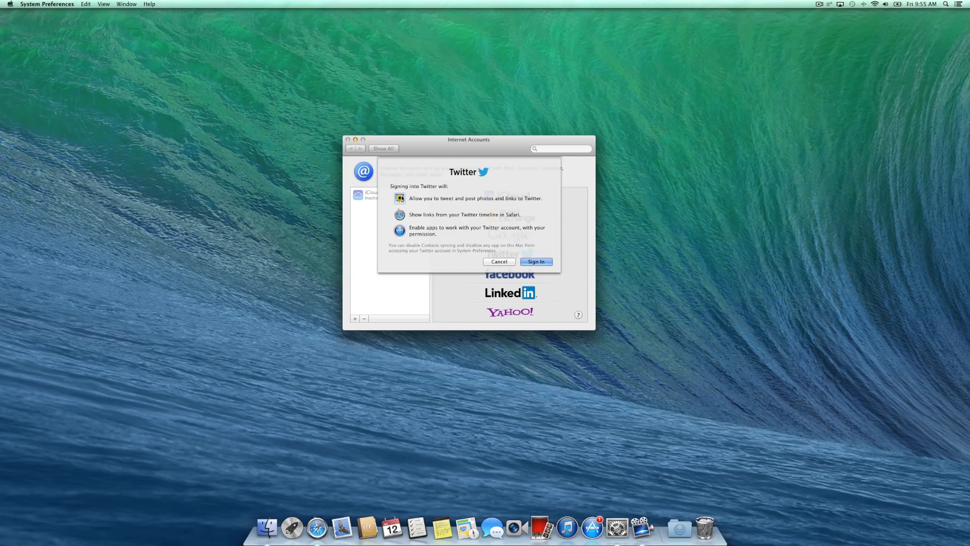
{"action": "mouse_move", "coordinate": [494, 202]}
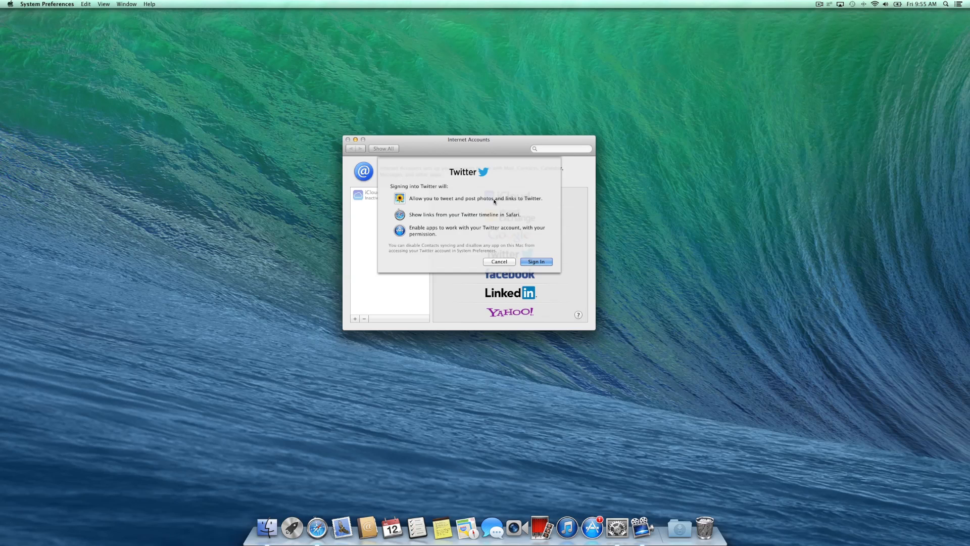
{"action": "mouse_move", "coordinate": [447, 221]}
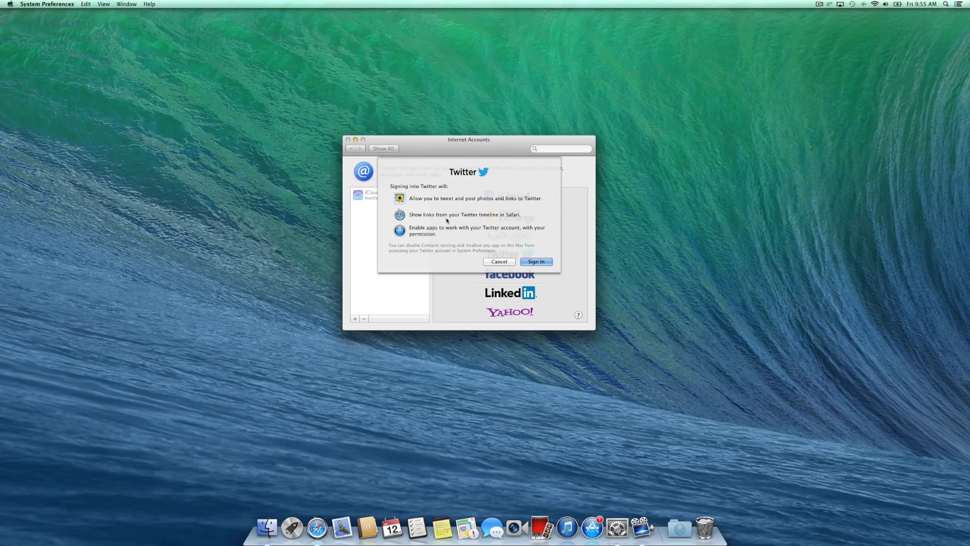
{"action": "mouse_move", "coordinate": [461, 232]}
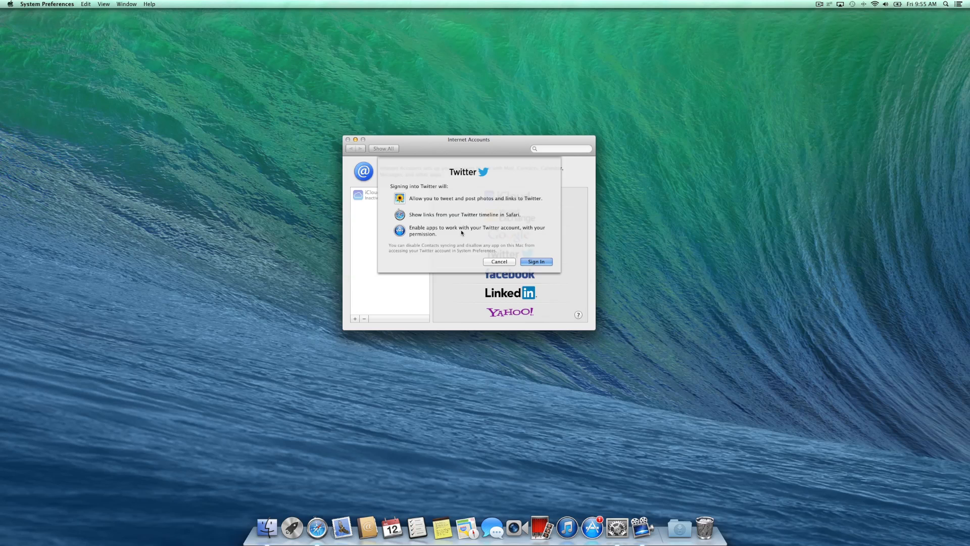
{"action": "left_click", "coordinate": [535, 261]}
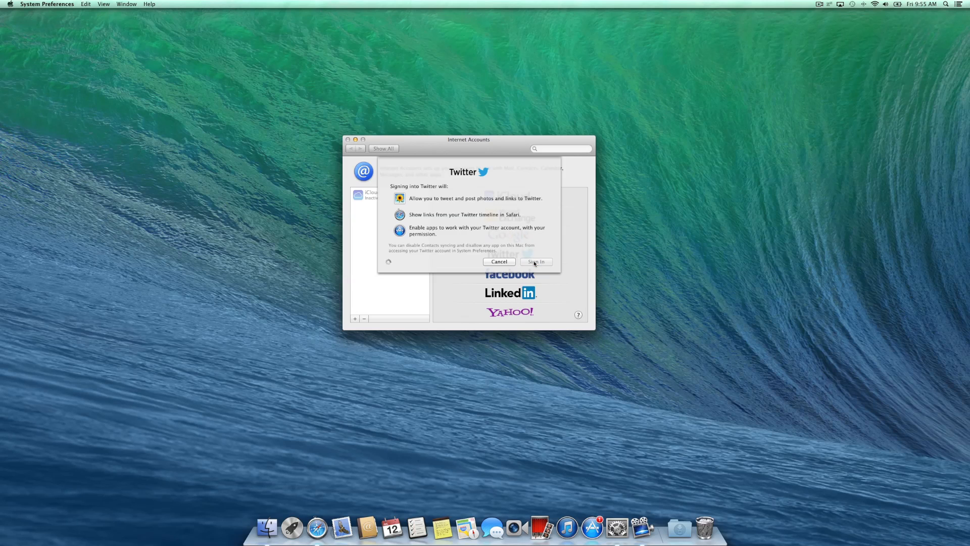
{"action": "left_click", "coordinate": [535, 260]}
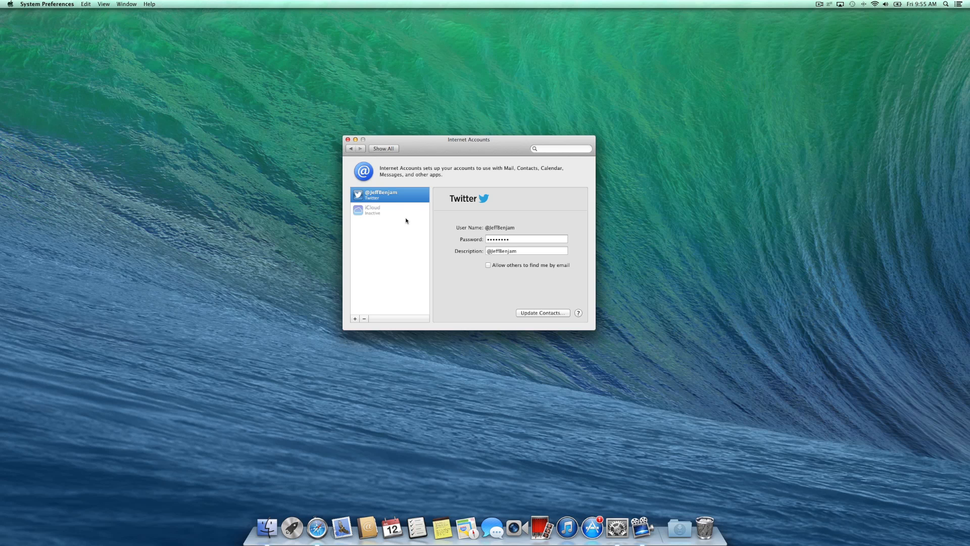
{"action": "mouse_move", "coordinate": [348, 140]}
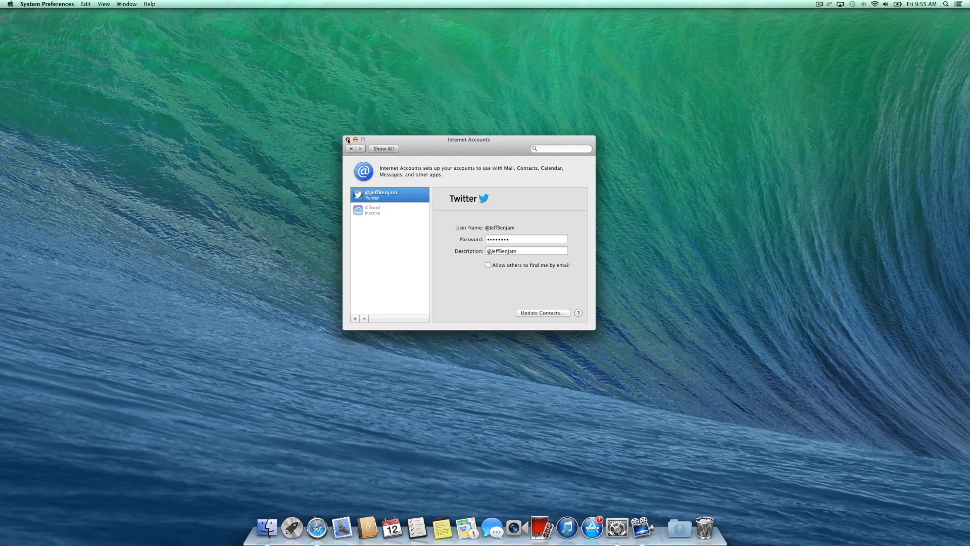
{"action": "left_click", "coordinate": [346, 139]}
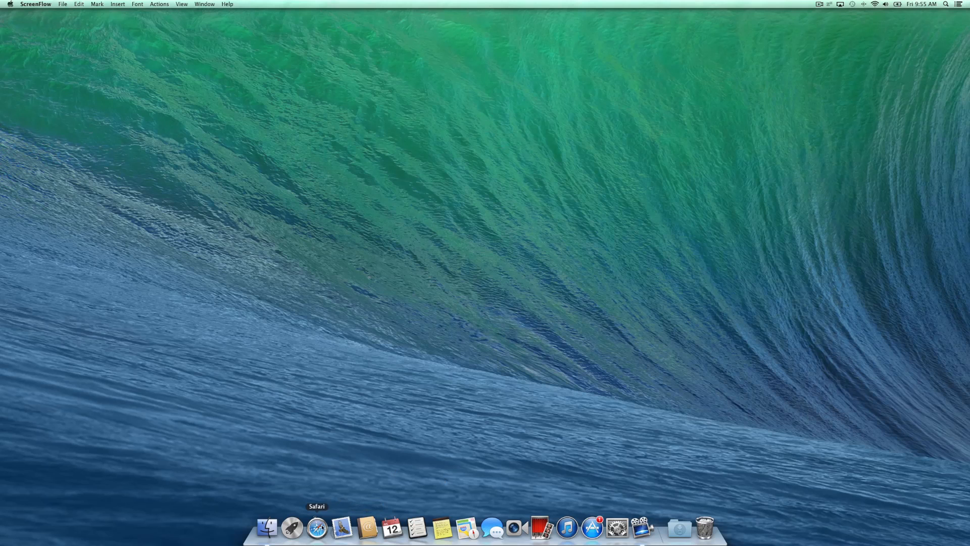
Return to Safari, switch the sidebar to Shared Links and scroll through the Twitter feed
{"action": "left_click", "coordinate": [316, 527]}
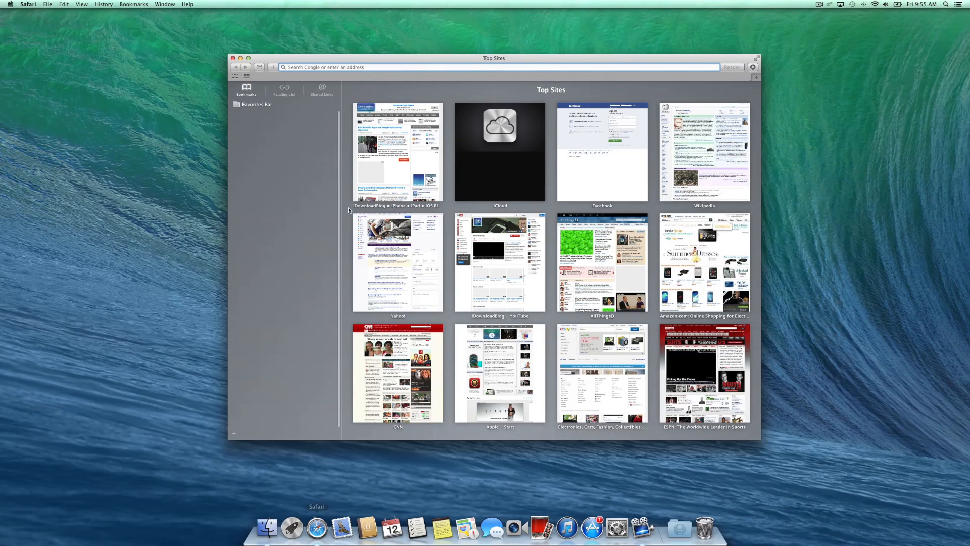
{"action": "mouse_move", "coordinate": [324, 92]}
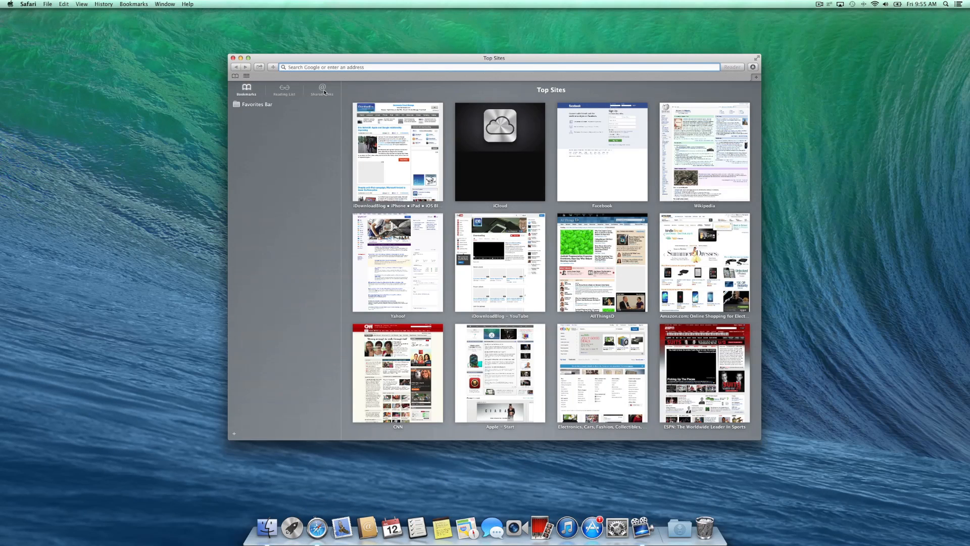
{"action": "left_click", "coordinate": [322, 89]}
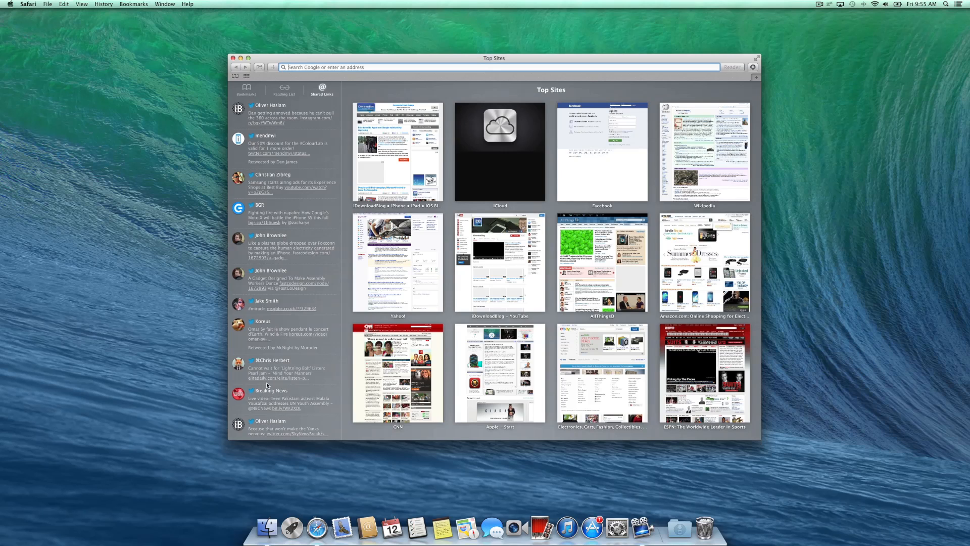
{"action": "mouse_move", "coordinate": [277, 214]}
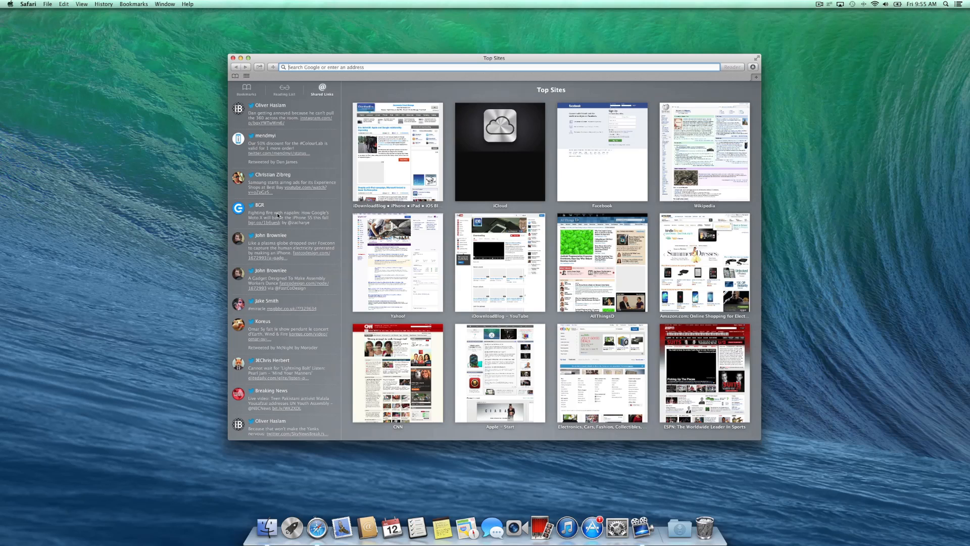
{"action": "mouse_move", "coordinate": [282, 200]}
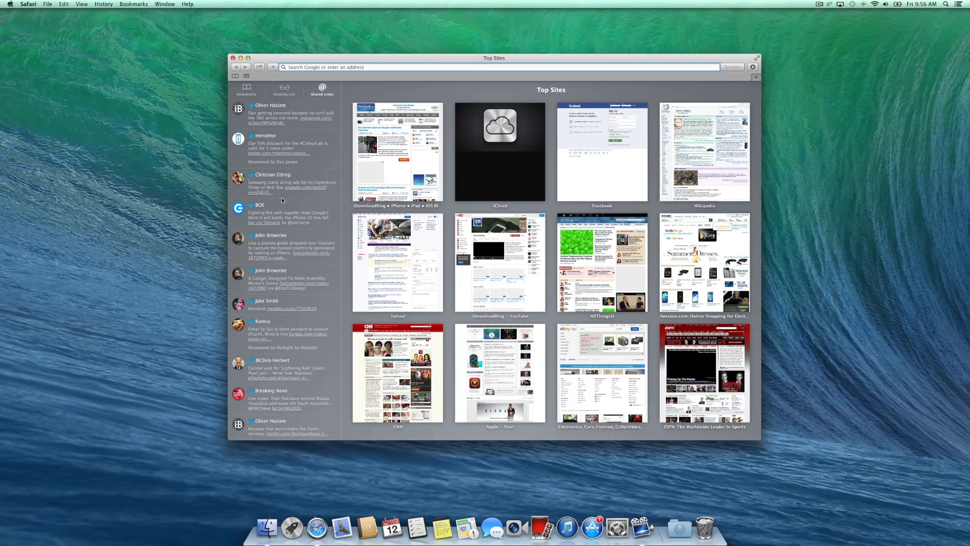
{"action": "mouse_move", "coordinate": [292, 287]}
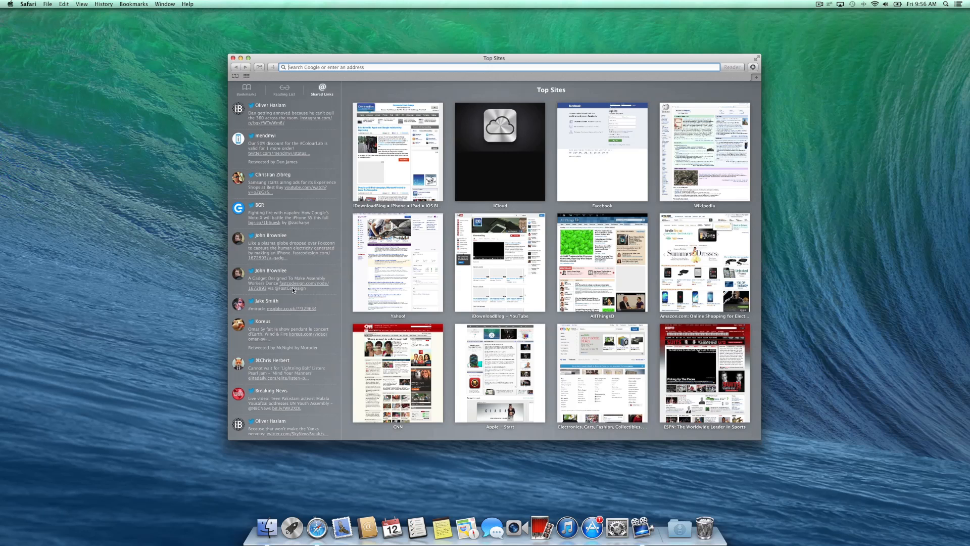
{"action": "scroll", "scroll_direction": "down", "scroll_amount": 3}
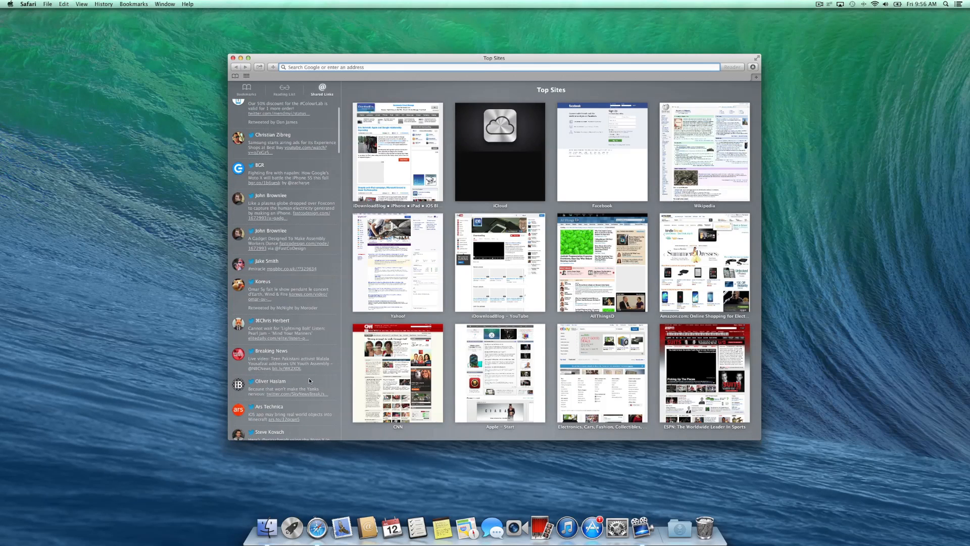
{"action": "scroll", "scroll_direction": "down", "scroll_amount": 3}
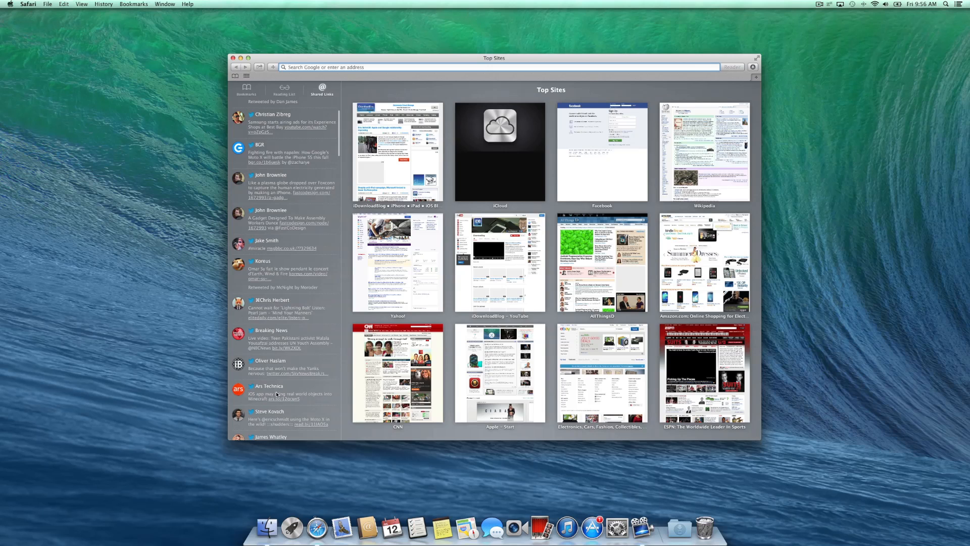
Open the Ars Technica Minecraft item from Shared Links and look over the article page
{"action": "left_click", "coordinate": [285, 394]}
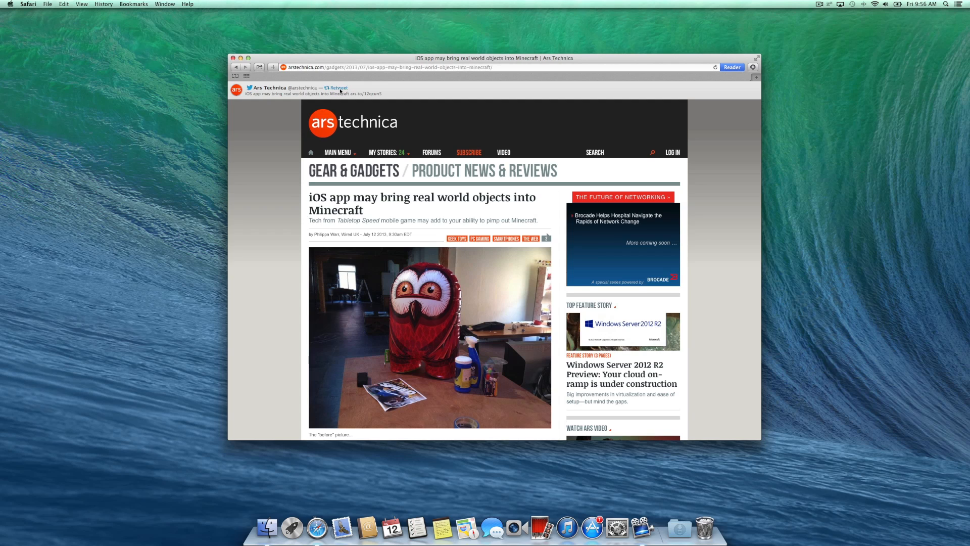
{"action": "scroll", "scroll_direction": "down", "scroll_amount": 3}
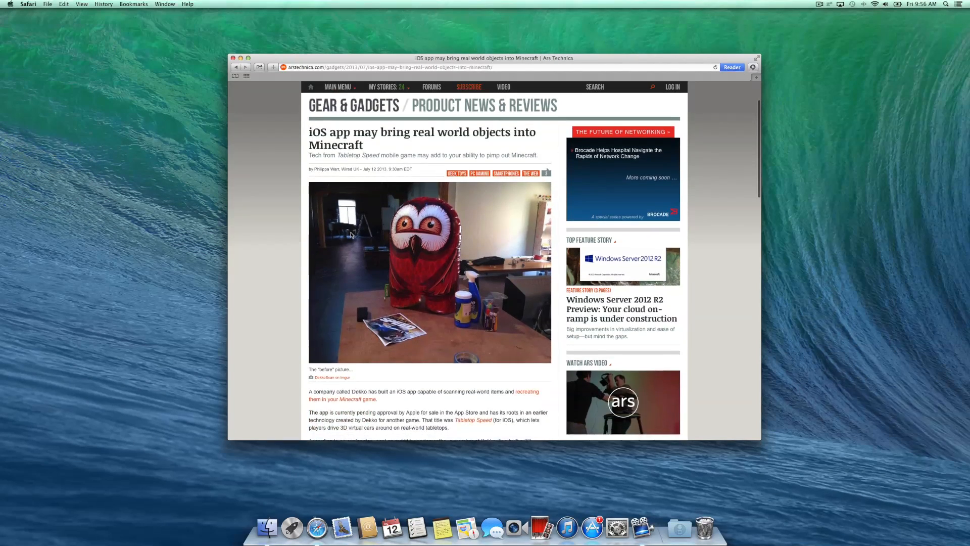
{"action": "scroll", "scroll_direction": "up", "scroll_amount": 3}
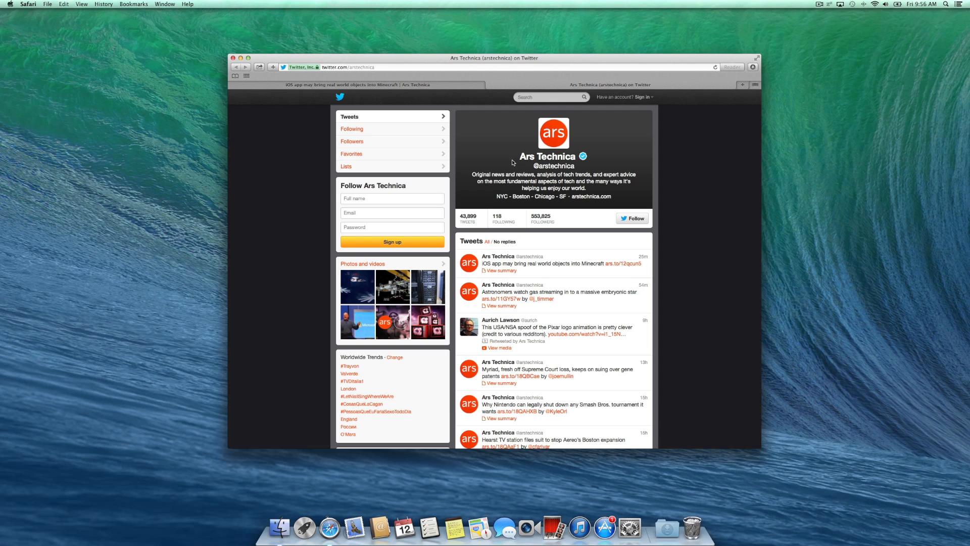
{"action": "mouse_move", "coordinate": [439, 90]}
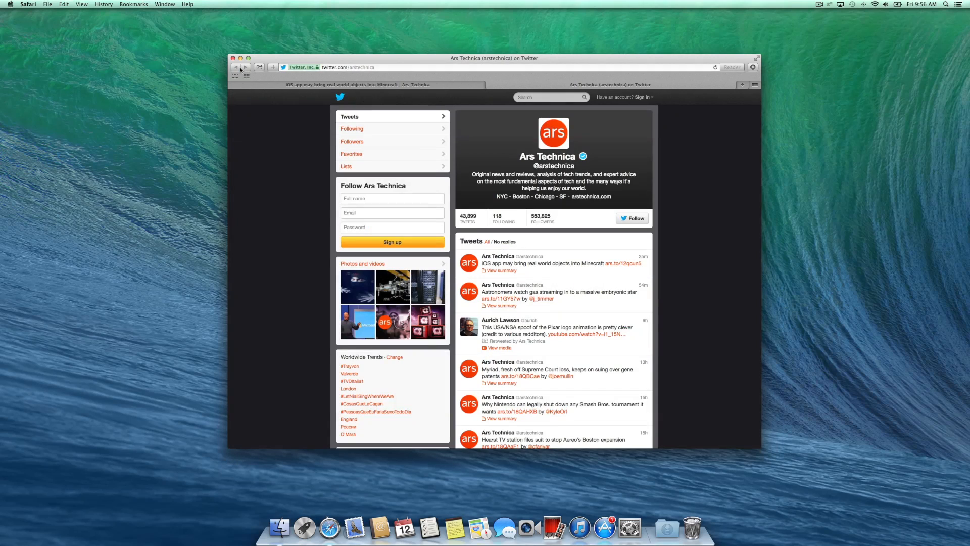
Start a new tab showing Top Sites alongside the Shared Links sidebar
{"action": "left_click", "coordinate": [741, 85]}
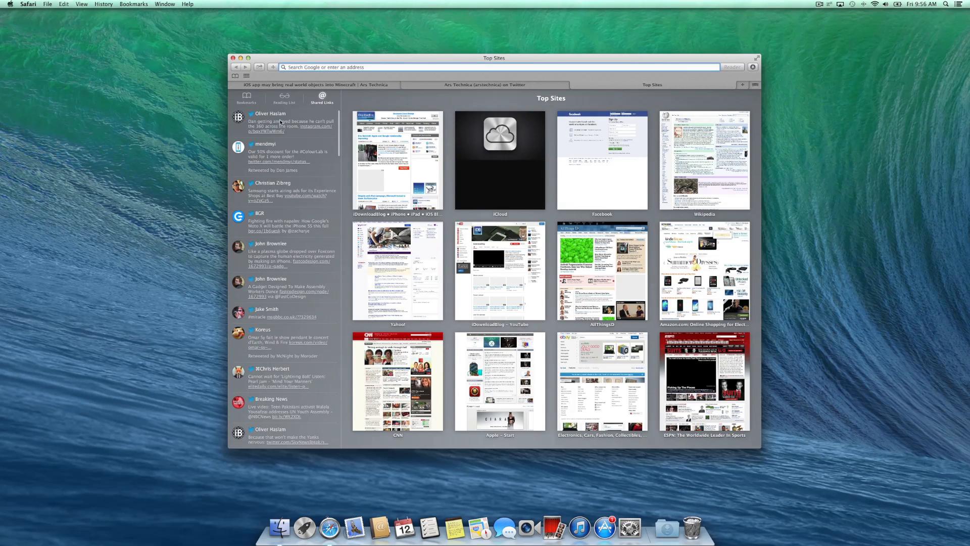
Filter the Shared Links feed with the search term 'moto x'
{"action": "left_click", "coordinate": [285, 112]}
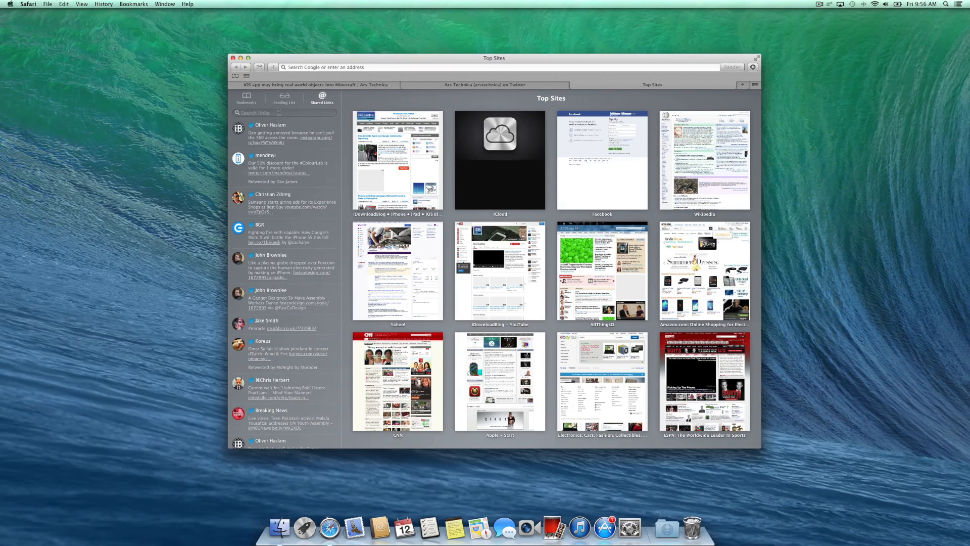
{"action": "type", "text": "moto x"}
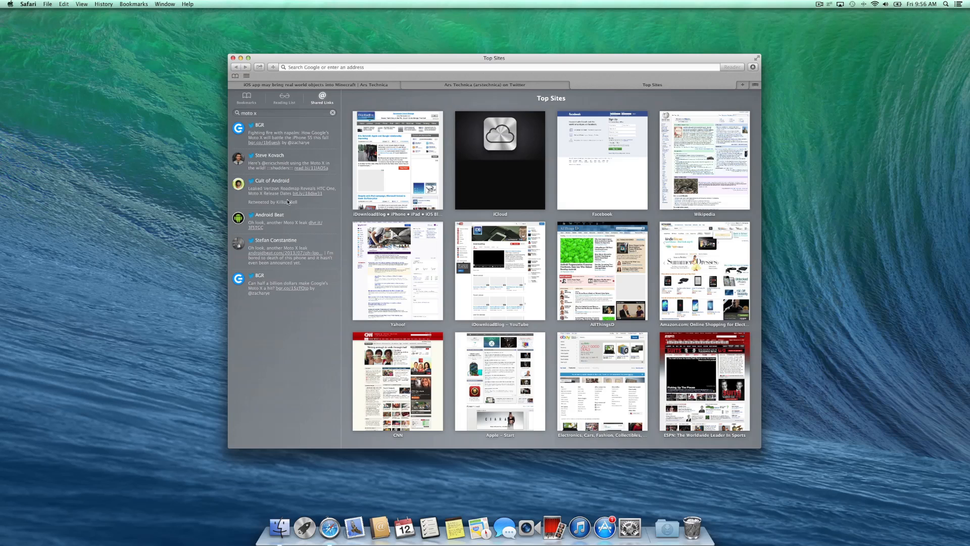
{"action": "mouse_move", "coordinate": [265, 143]}
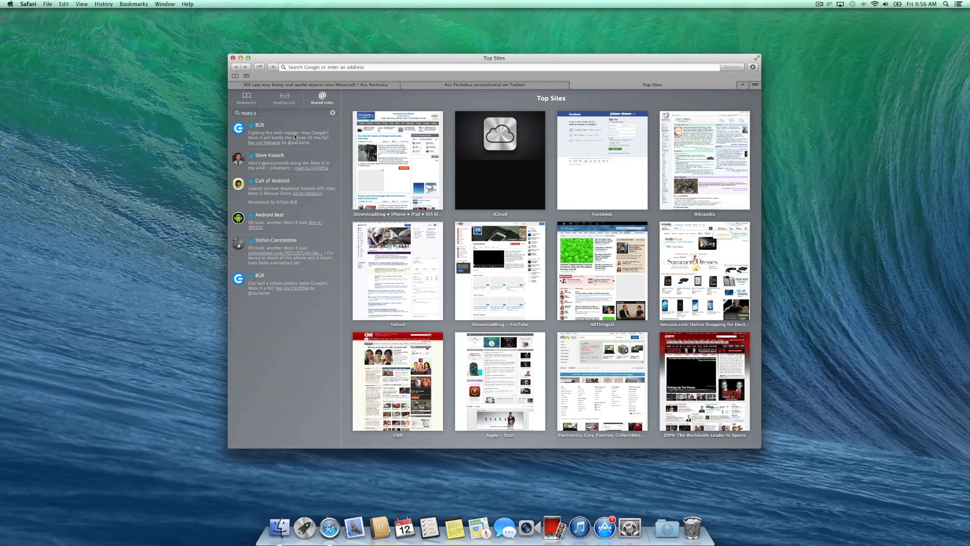
{"action": "mouse_move", "coordinate": [280, 224]}
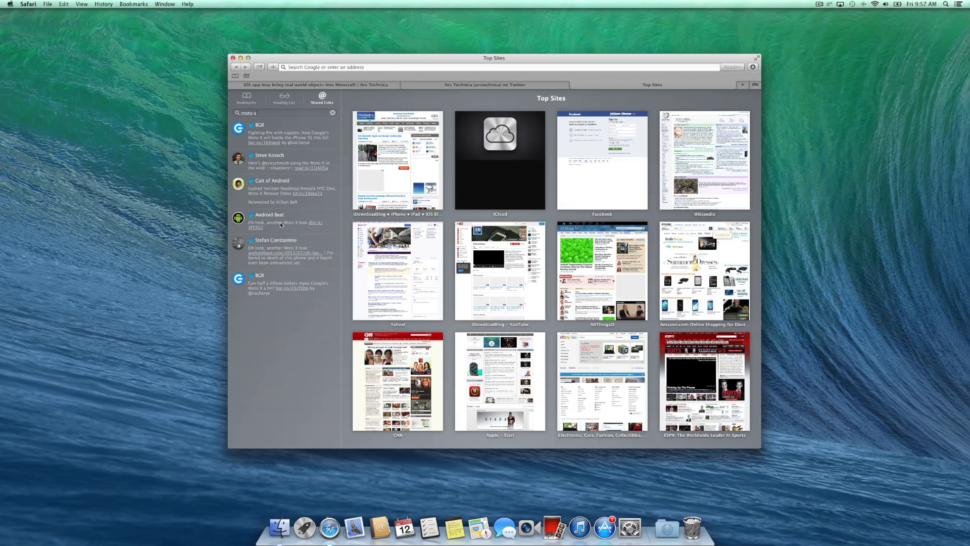
{"action": "mouse_move", "coordinate": [288, 169]}
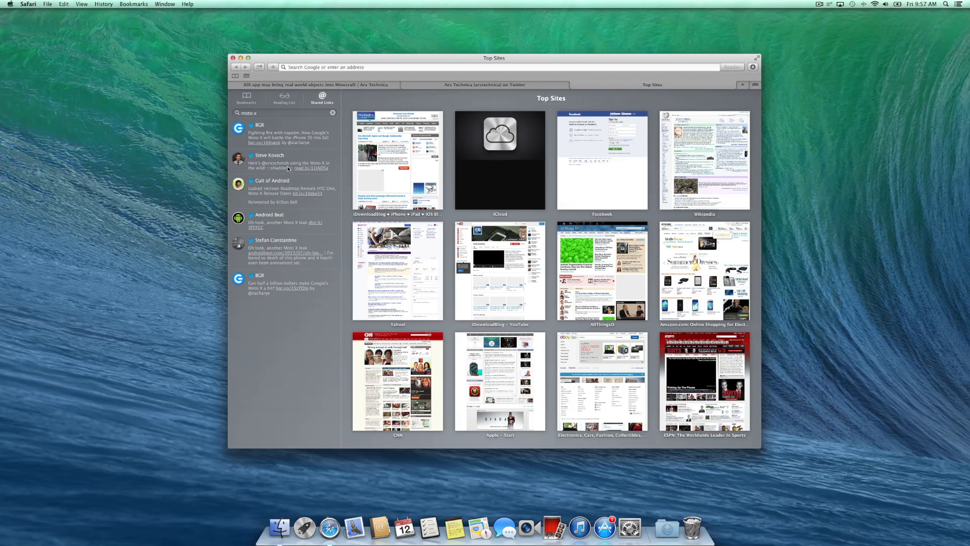
{"action": "mouse_move", "coordinate": [295, 174]}
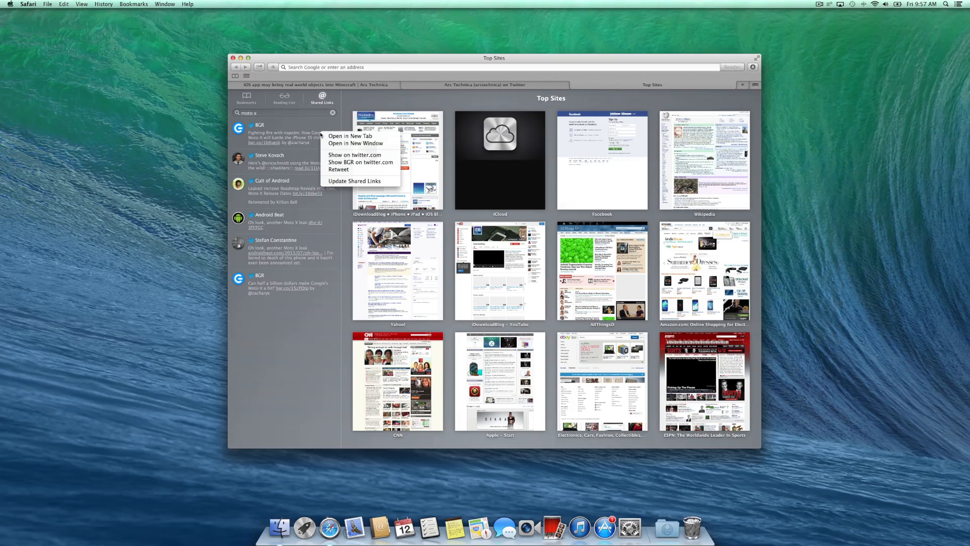
{"action": "mouse_move", "coordinate": [361, 161]}
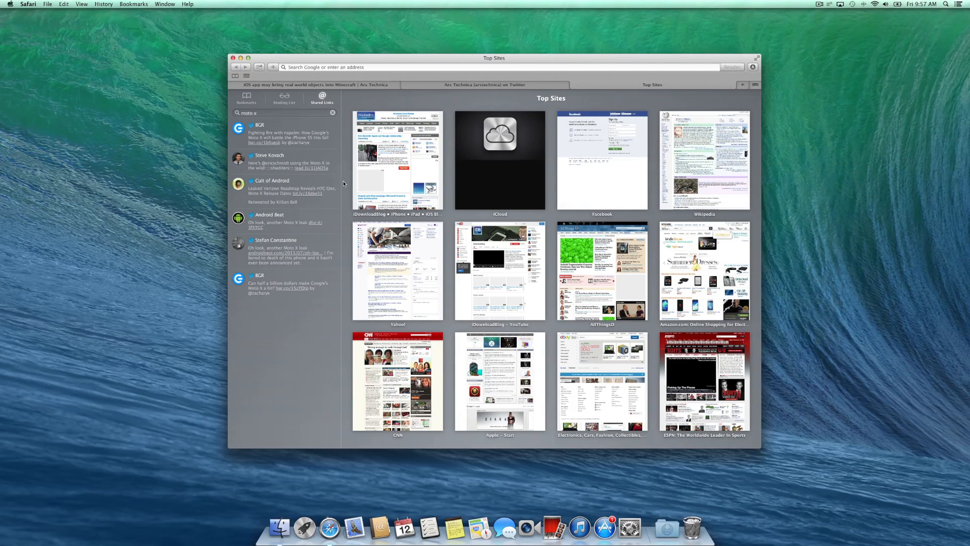
Bring up the context menu for the top shared link in the restored full feed
{"action": "right_click", "coordinate": [285, 134]}
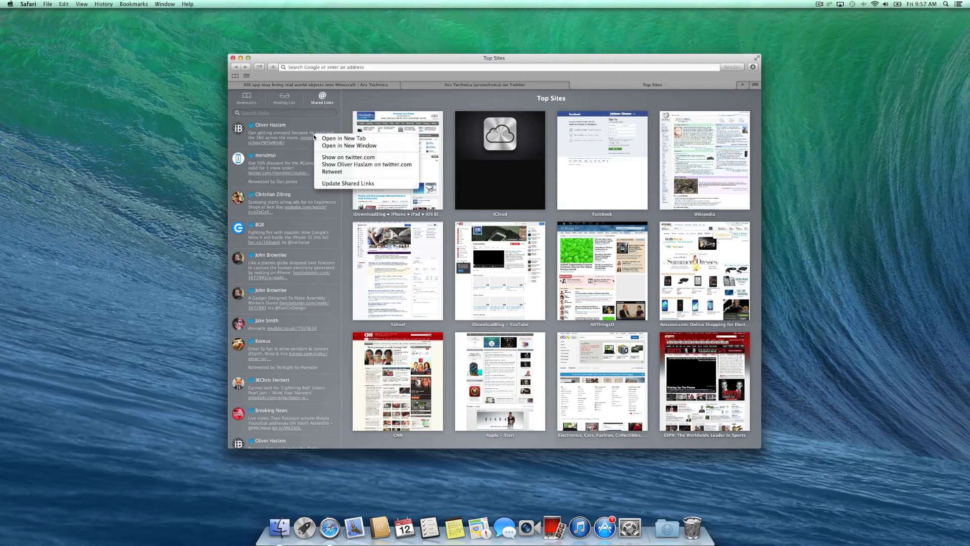